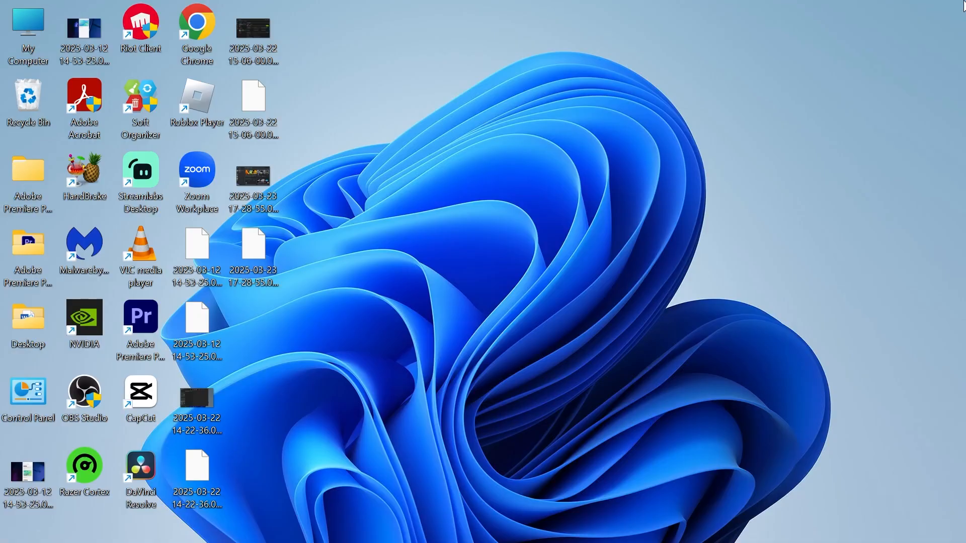
Search Windows for 'microphone setup' from the Start search box.
{"action": "left_click", "coordinate": [399, 525]}
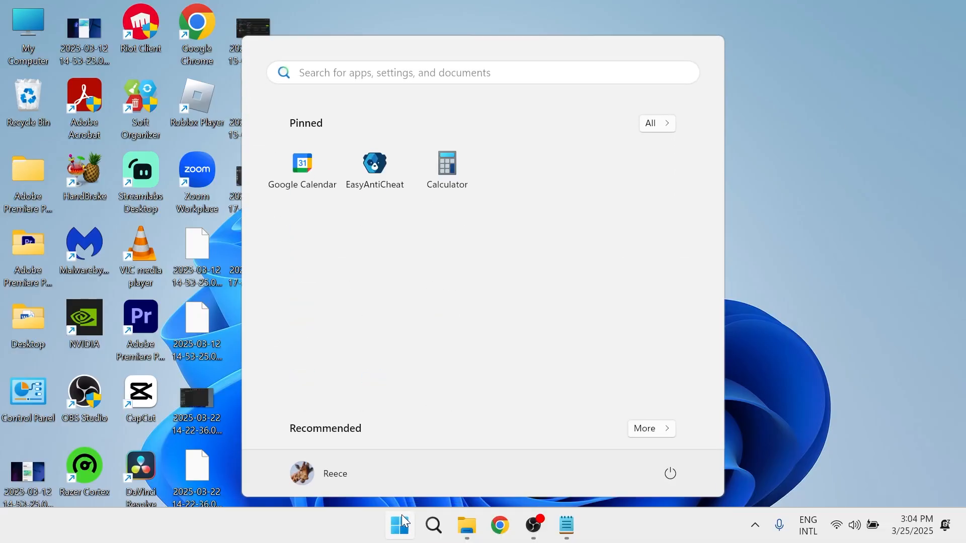
{"action": "type", "text": "microphone setup"}
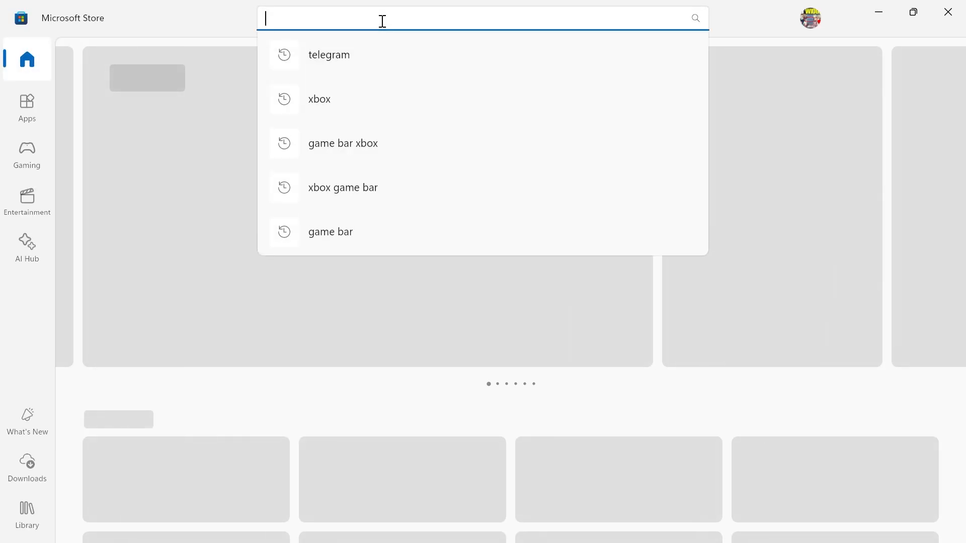
Search the Microsoft Store for 'xb' and go to the Xbox app's store page.
{"action": "type", "text": "xb"}
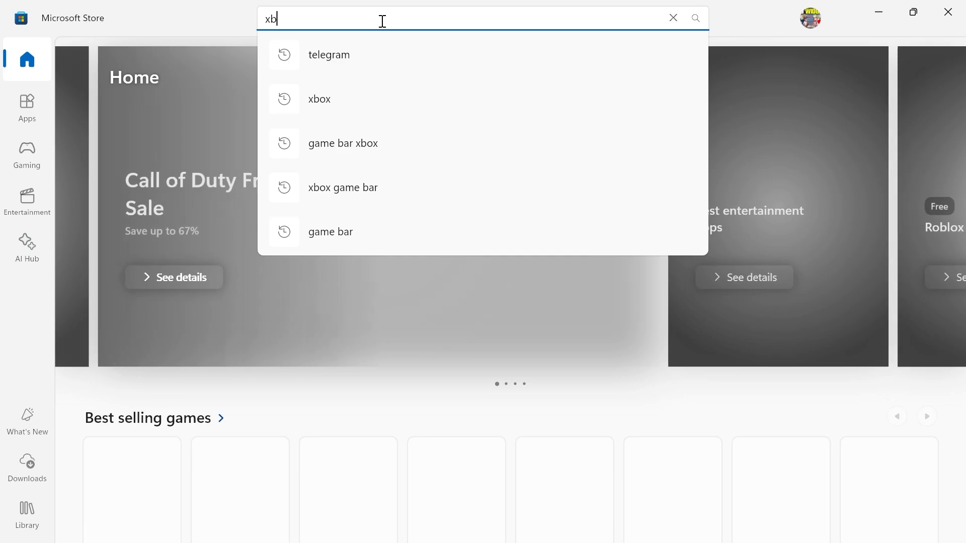
{"action": "left_click", "coordinate": [319, 99]}
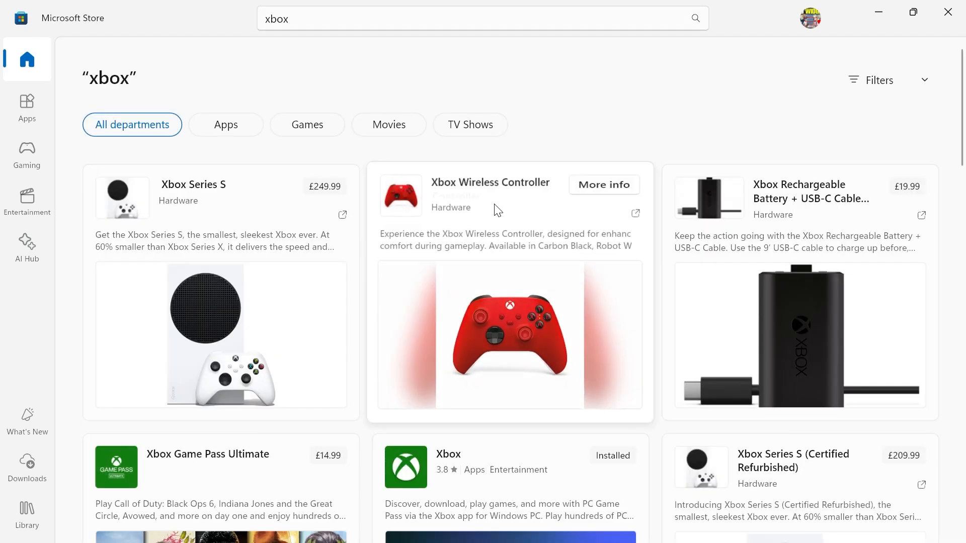
{"action": "scroll", "scroll_direction": "down", "scroll_amount": 3}
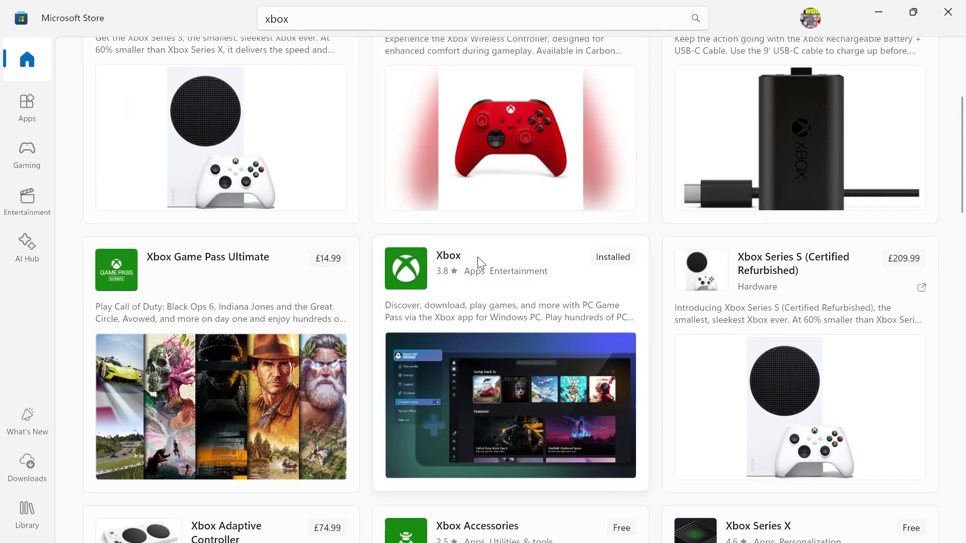
{"action": "left_click", "coordinate": [448, 255]}
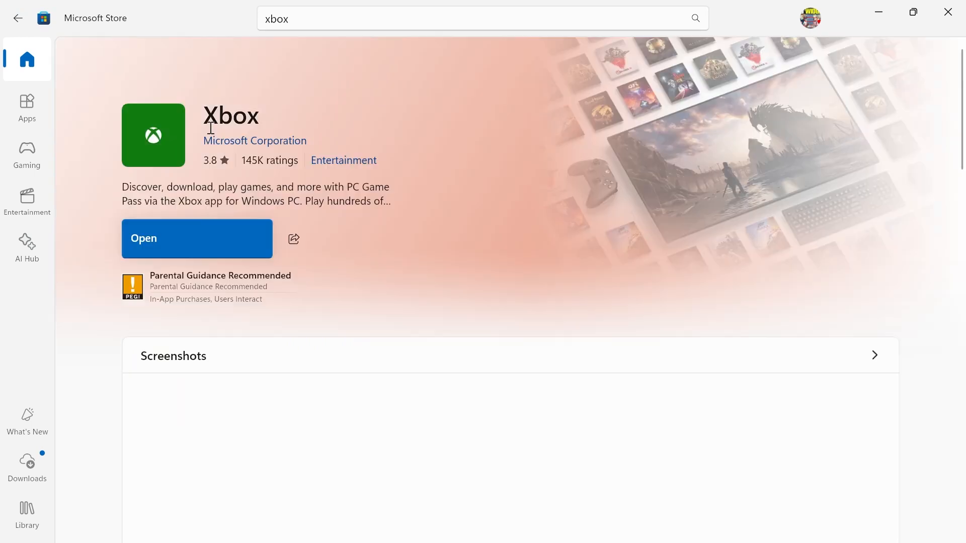
{"action": "mouse_move", "coordinate": [254, 188]}
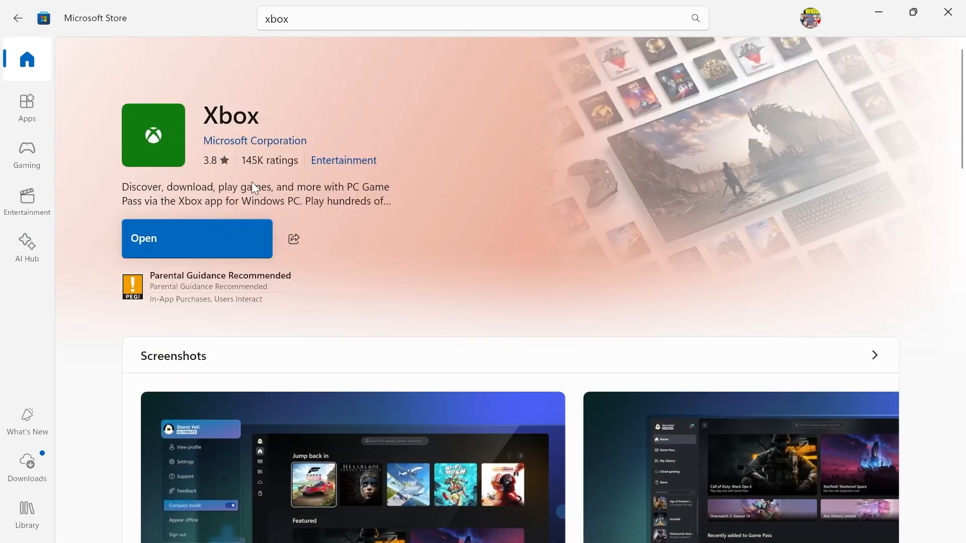
{"action": "mouse_move", "coordinate": [332, 115]}
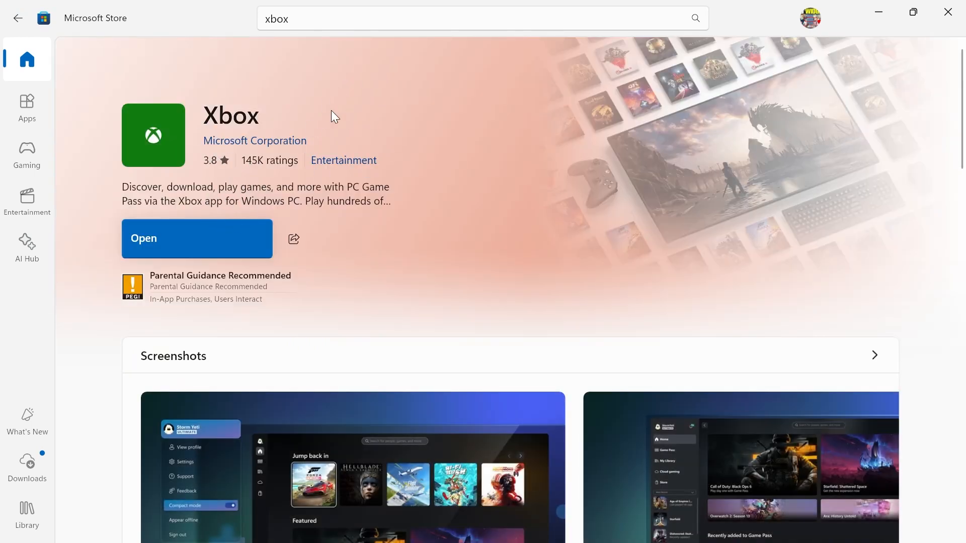
{"action": "mouse_move", "coordinate": [161, 244]}
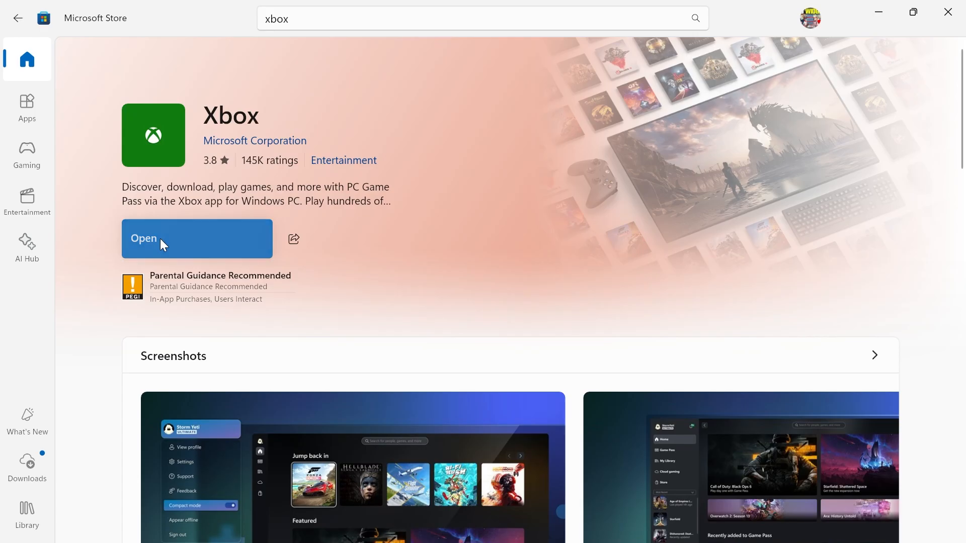
Launch the installed Xbox app and bring up its Settings window.
{"action": "left_click", "coordinate": [197, 238]}
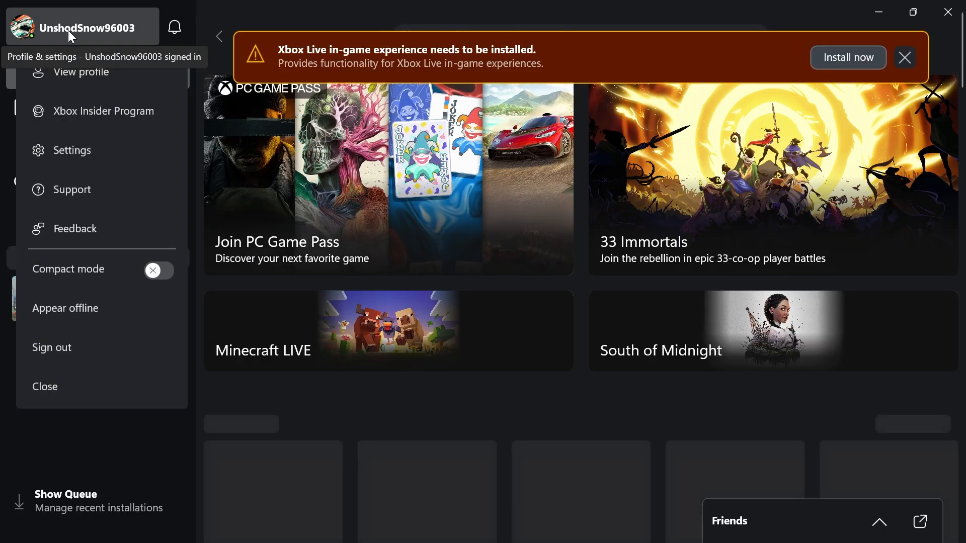
{"action": "left_click", "coordinate": [71, 150]}
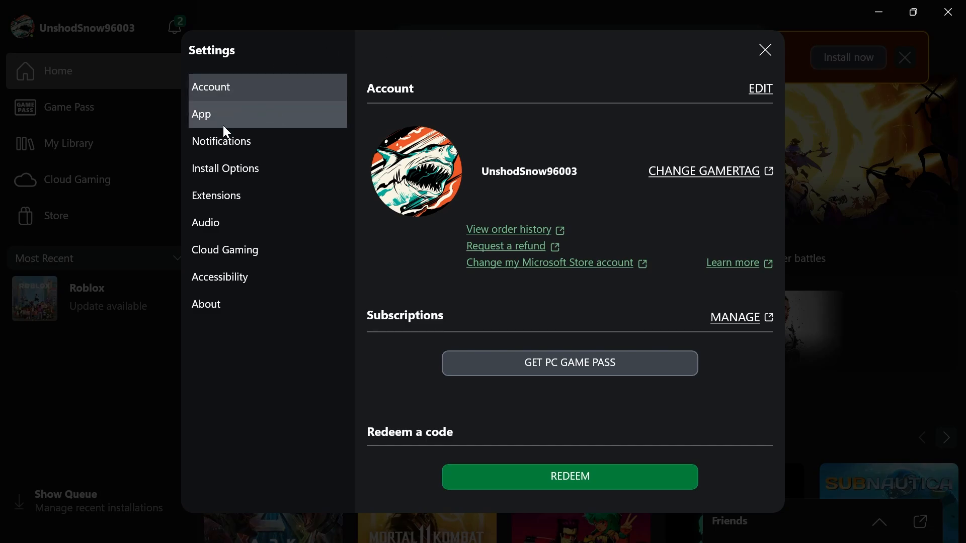
Show the App settings page listing Feedback Hub and Xbox Live in-game experience as missing.
{"action": "left_click", "coordinate": [201, 115]}
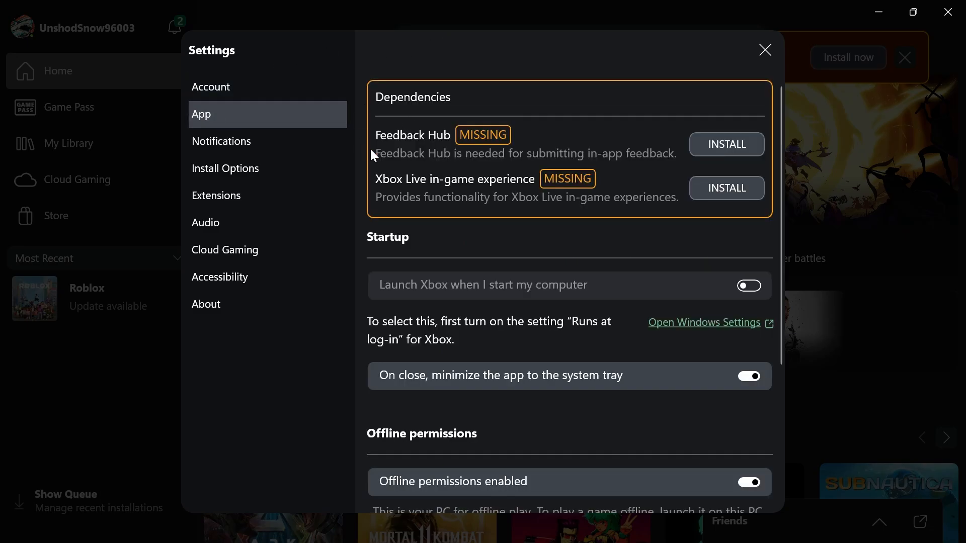
{"action": "mouse_move", "coordinate": [448, 156]}
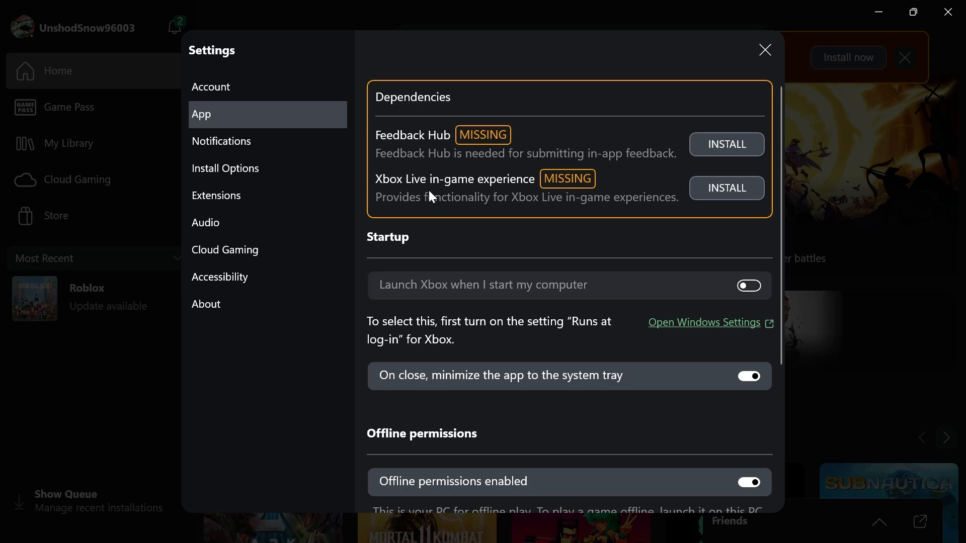
{"action": "mouse_move", "coordinate": [443, 183]}
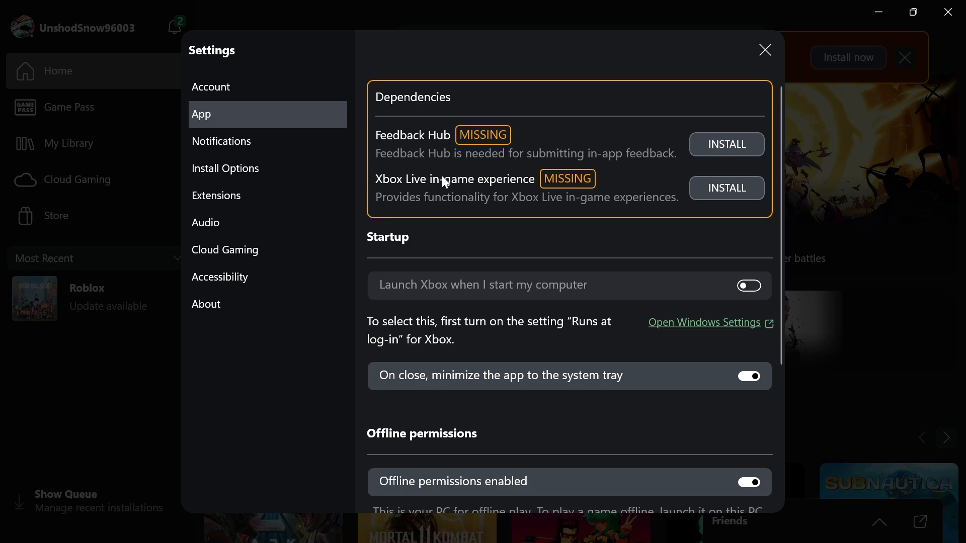
{"action": "mouse_move", "coordinate": [395, 111]}
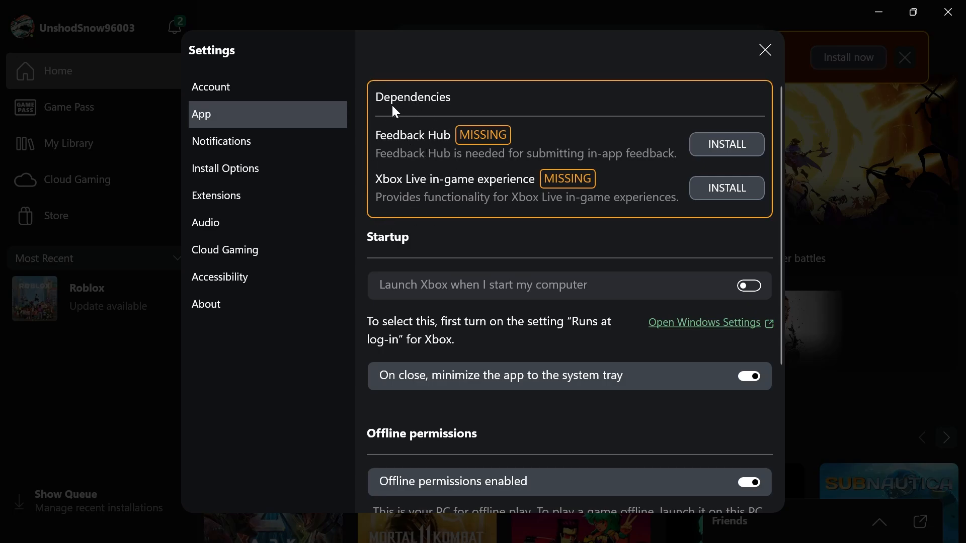
{"action": "mouse_move", "coordinate": [485, 165]}
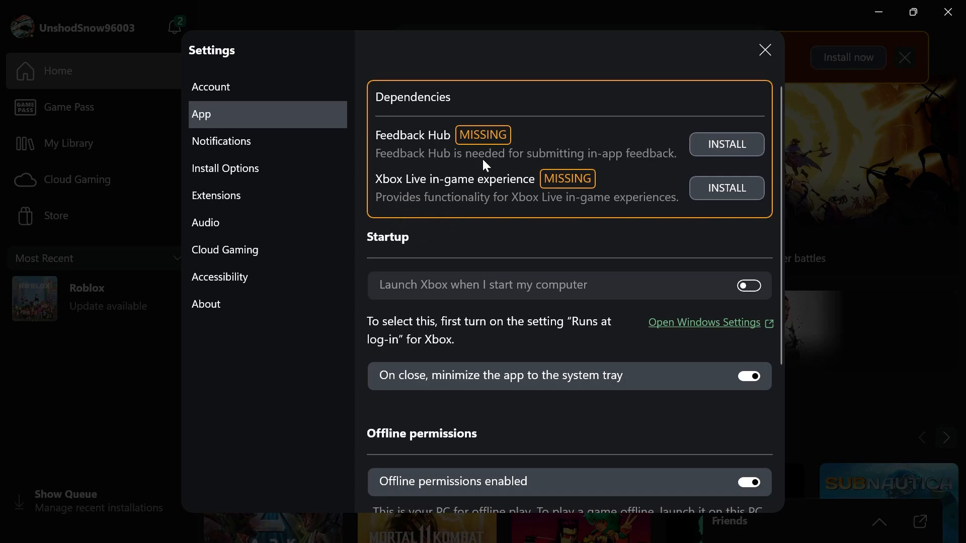
{"action": "mouse_move", "coordinate": [425, 177]}
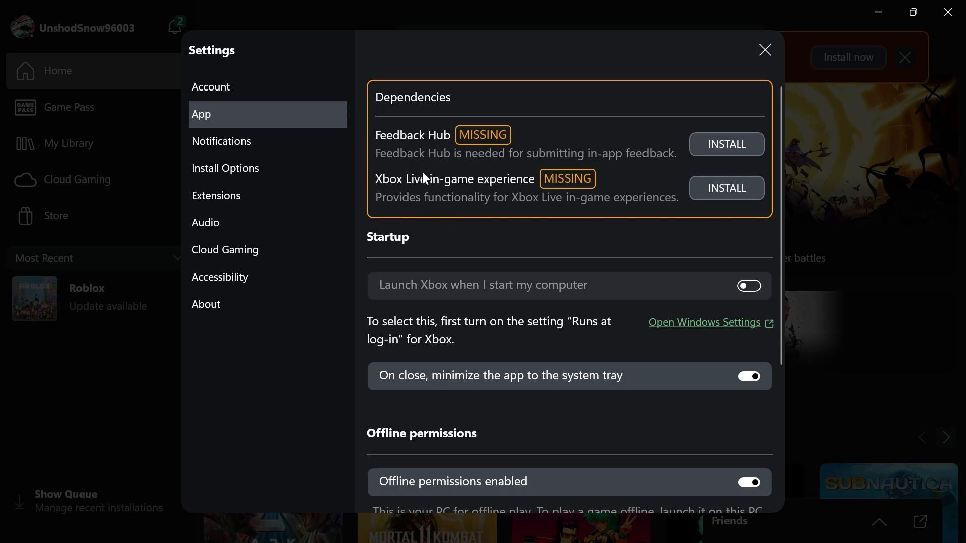
{"action": "mouse_move", "coordinate": [726, 187]}
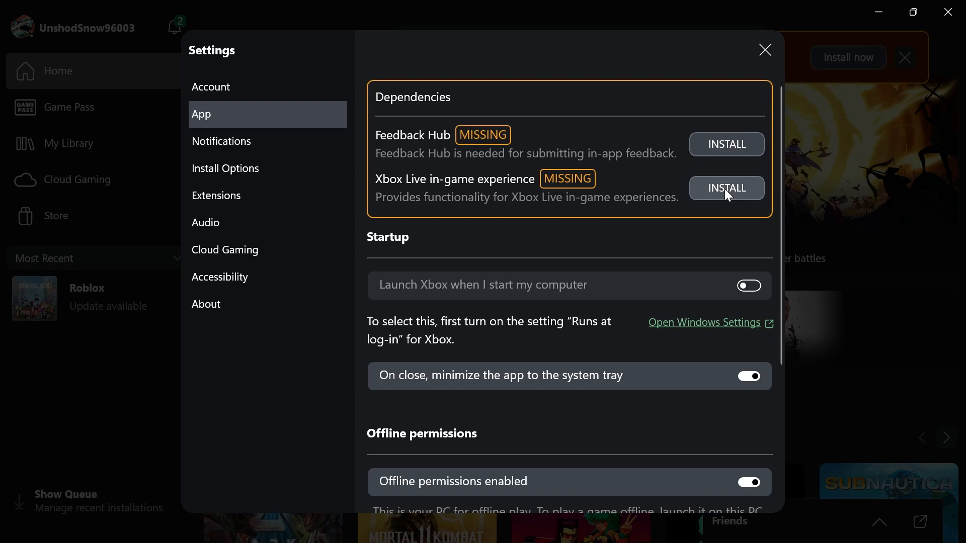
Install the Xbox Live in-game experience dependency and close Settings to return home.
{"action": "left_click", "coordinate": [725, 187]}
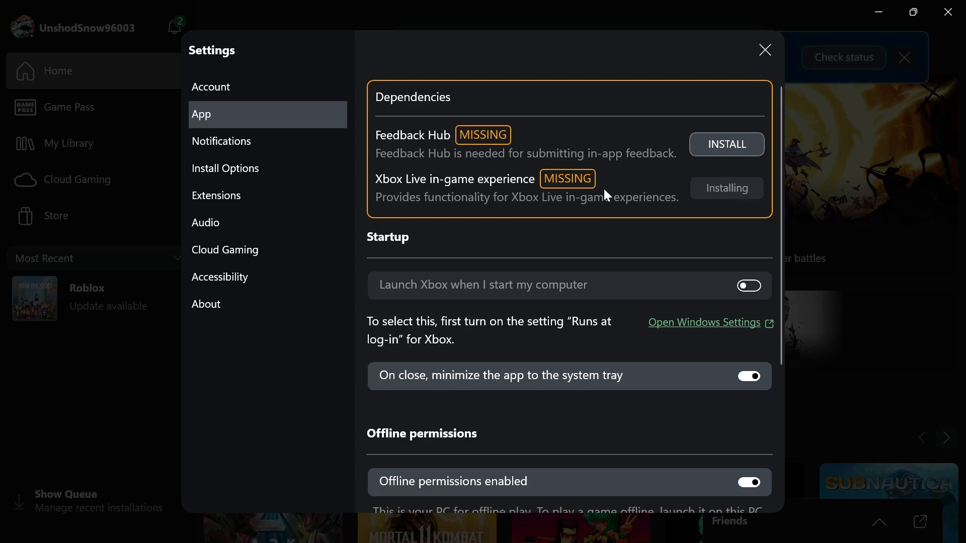
{"action": "mouse_move", "coordinate": [603, 264]}
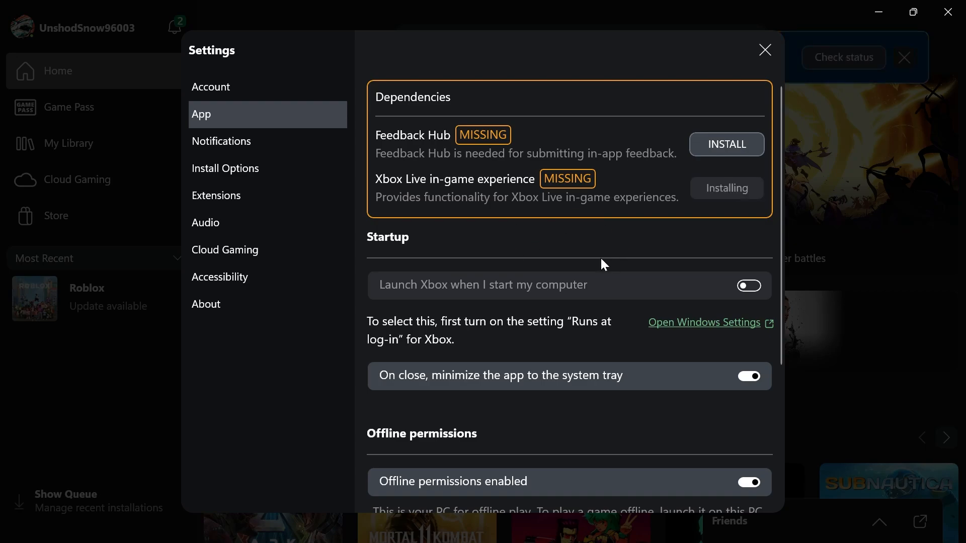
{"action": "left_click", "coordinate": [765, 50]}
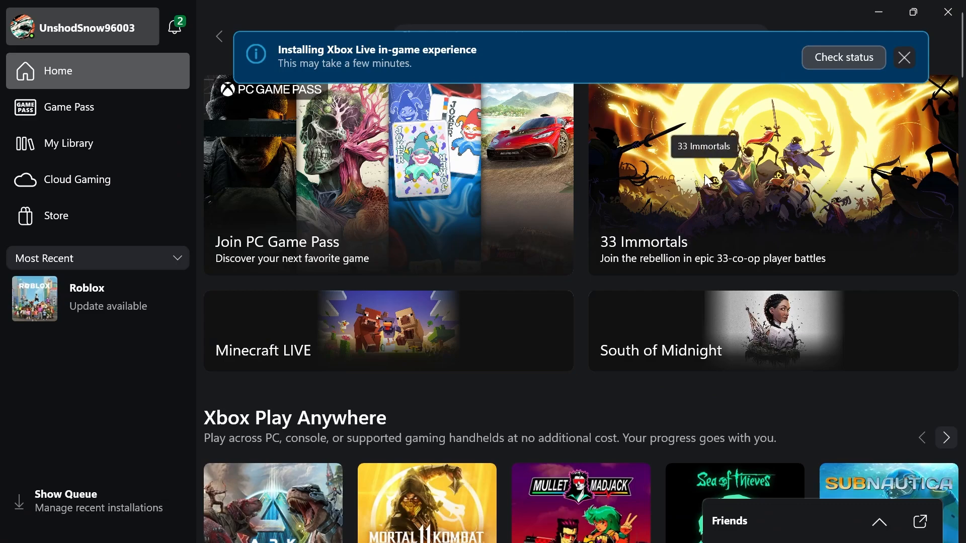